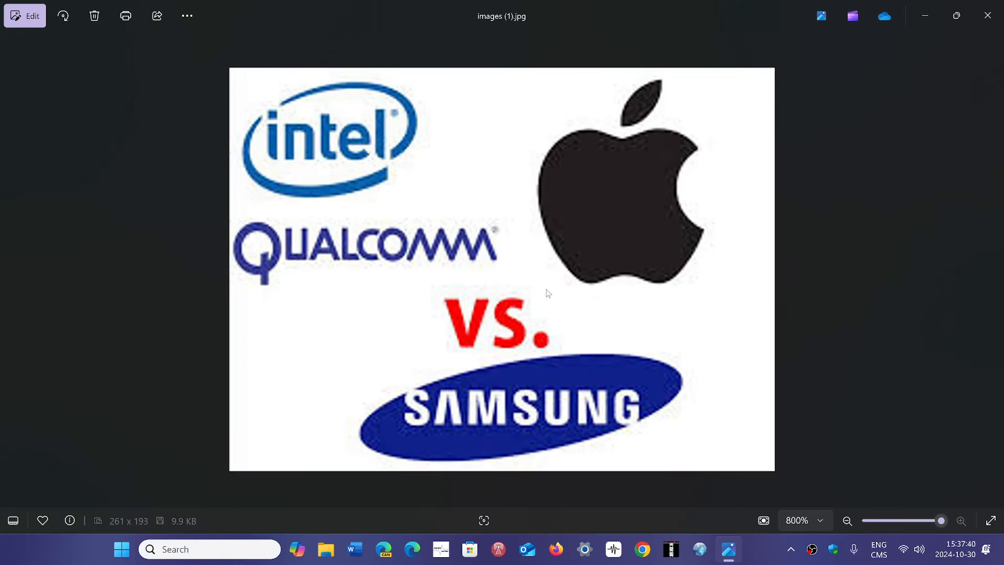
{"action": "mouse_move", "coordinate": [830, 269]}
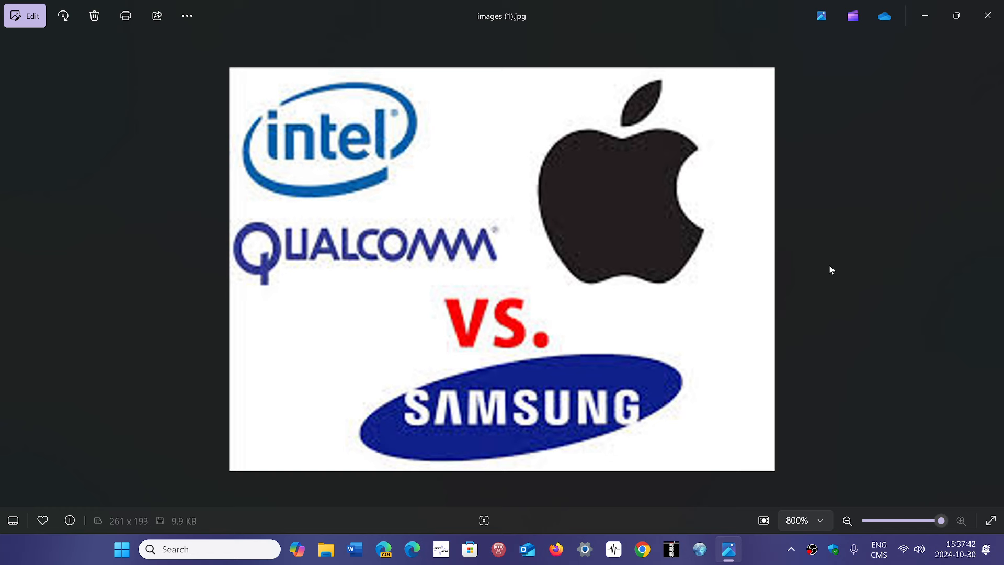
{"action": "mouse_move", "coordinate": [579, 492]}
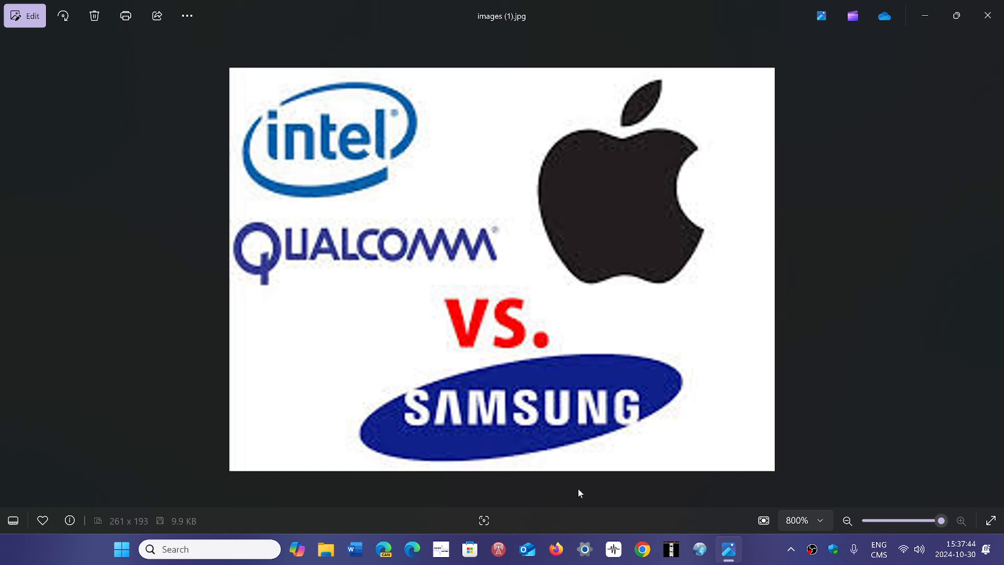
{"action": "mouse_move", "coordinate": [555, 415]}
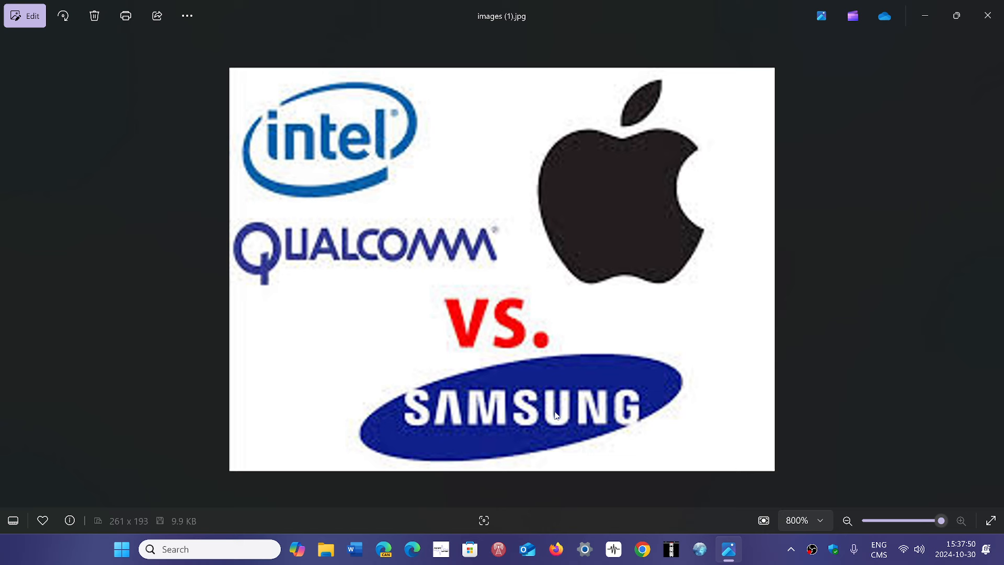
{"action": "mouse_move", "coordinate": [387, 108]}
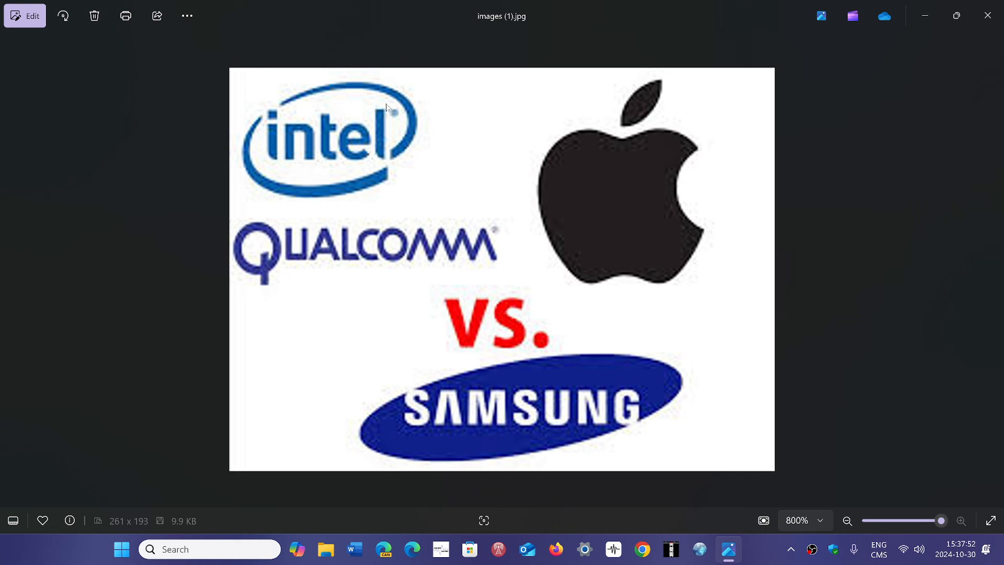
{"action": "mouse_move", "coordinate": [958, 328]}
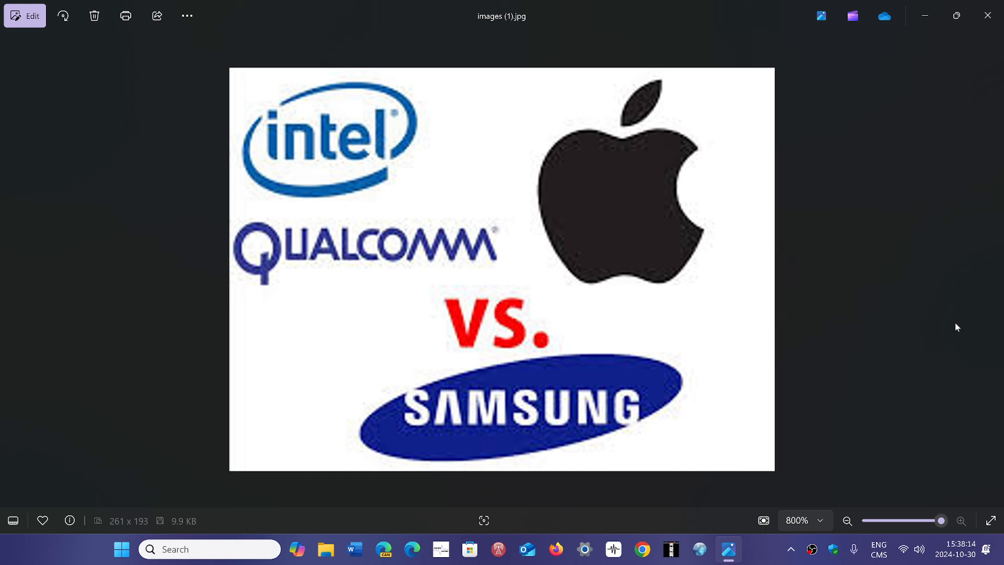
{"action": "mouse_move", "coordinate": [820, 218]}
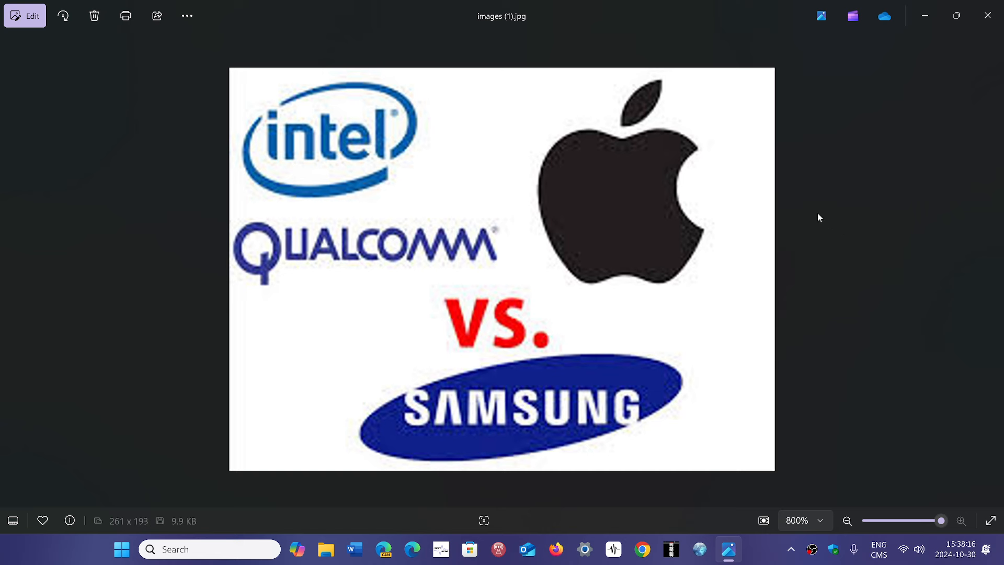
{"action": "mouse_move", "coordinate": [649, 158]}
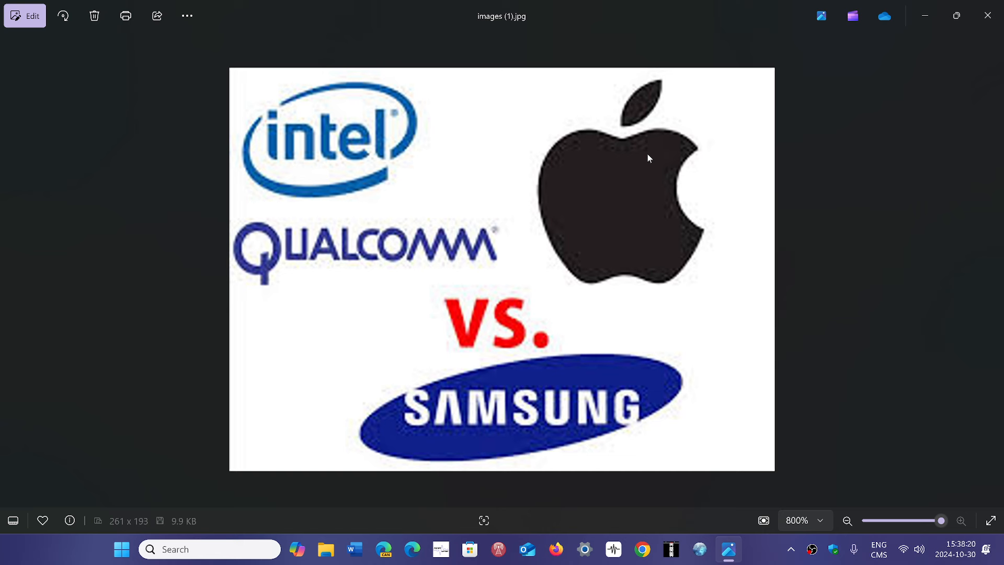
{"action": "mouse_move", "coordinate": [562, 172]}
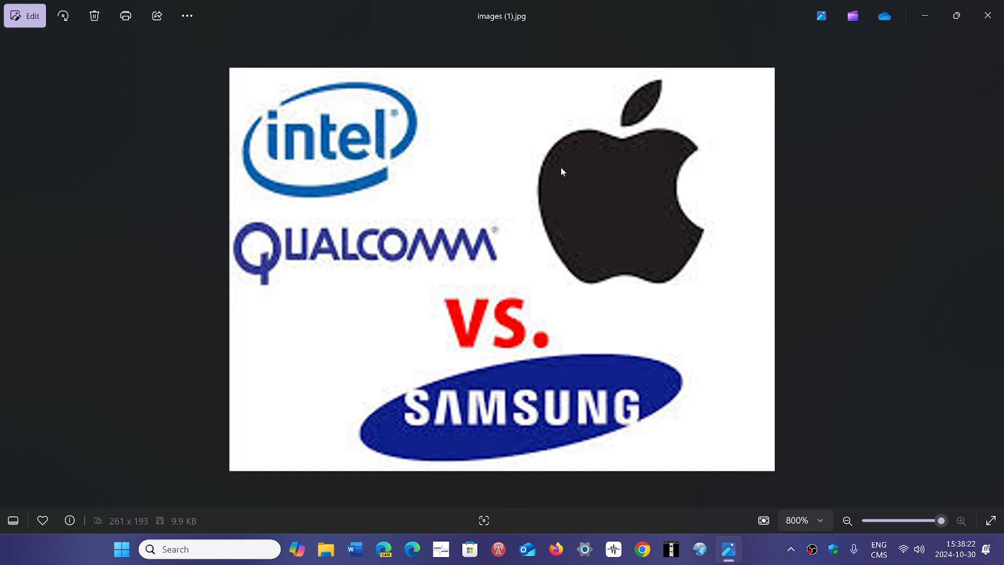
{"action": "mouse_move", "coordinate": [372, 255]}
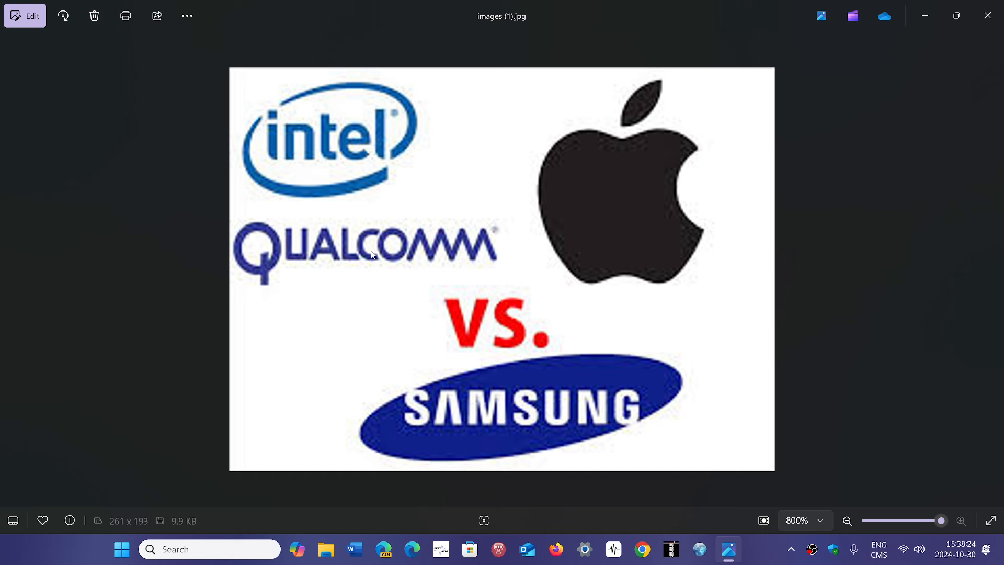
{"action": "mouse_move", "coordinate": [484, 164]}
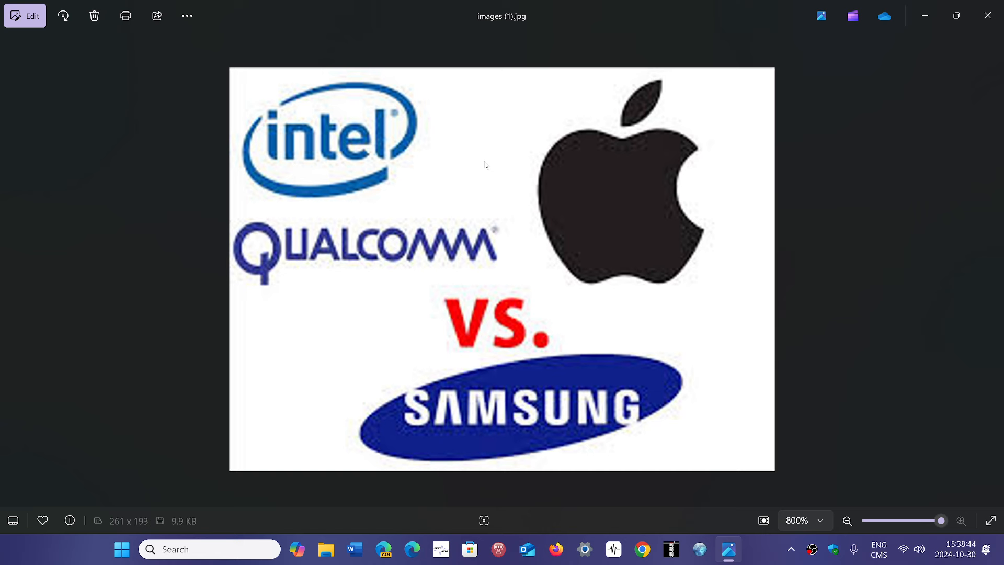
{"action": "mouse_move", "coordinate": [325, 107]}
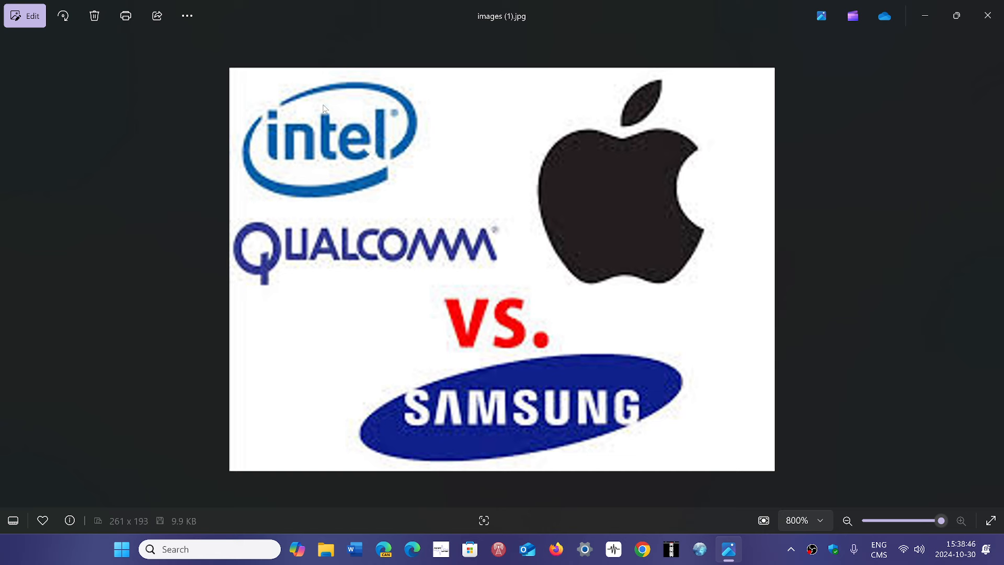
{"action": "mouse_move", "coordinate": [570, 218]}
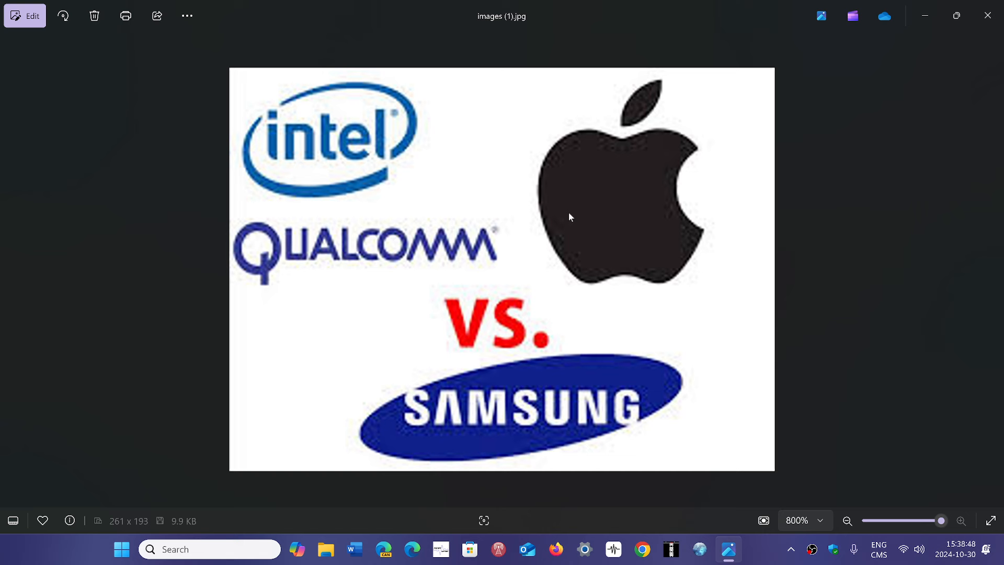
{"action": "mouse_move", "coordinate": [409, 429]}
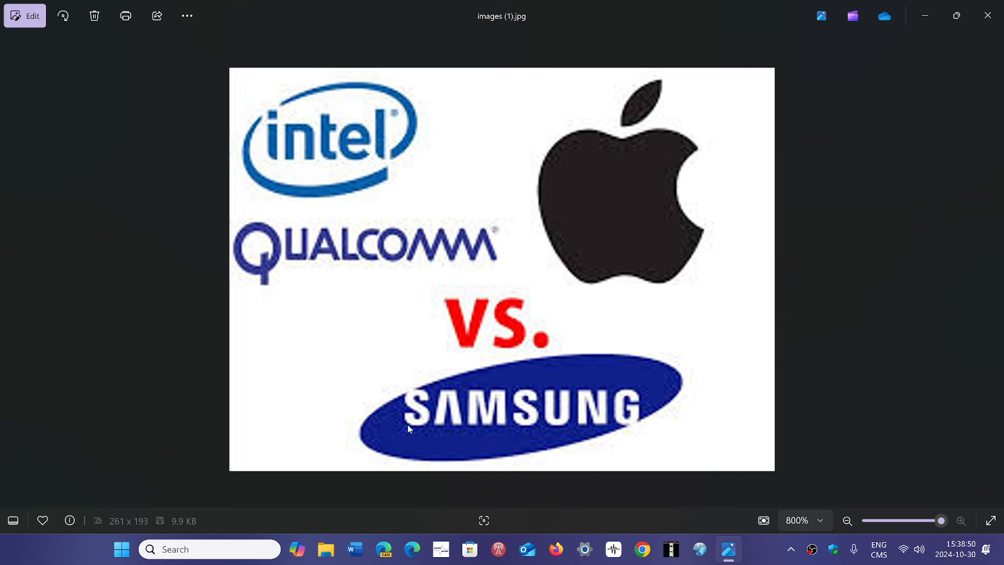
{"action": "mouse_move", "coordinate": [866, 244]}
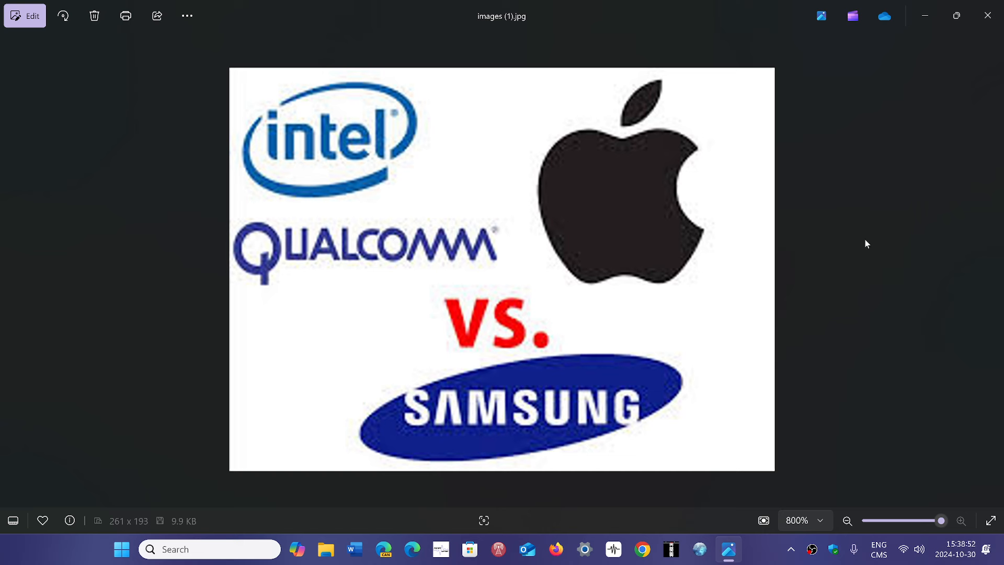